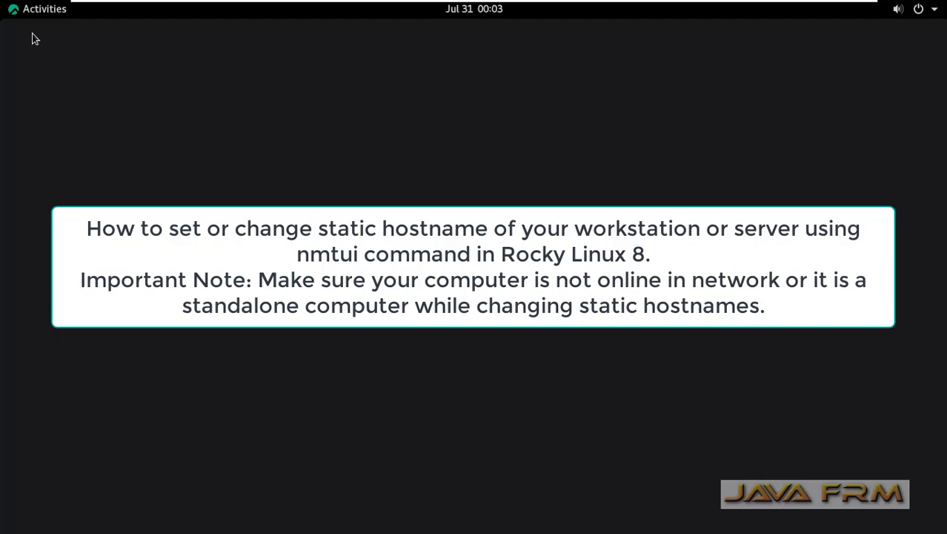
- Launch a terminal window from the Activities overview dash
left_click(44, 8)
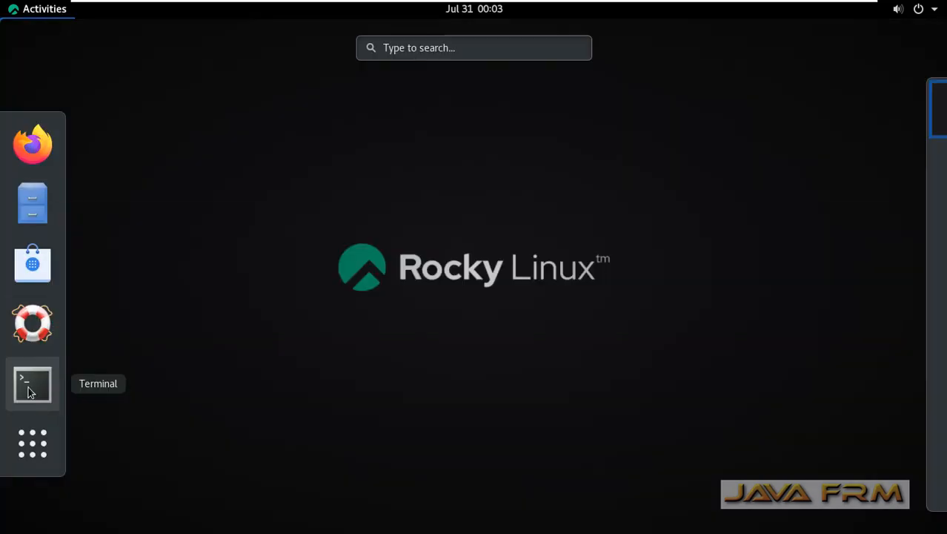
left_click(32, 384)
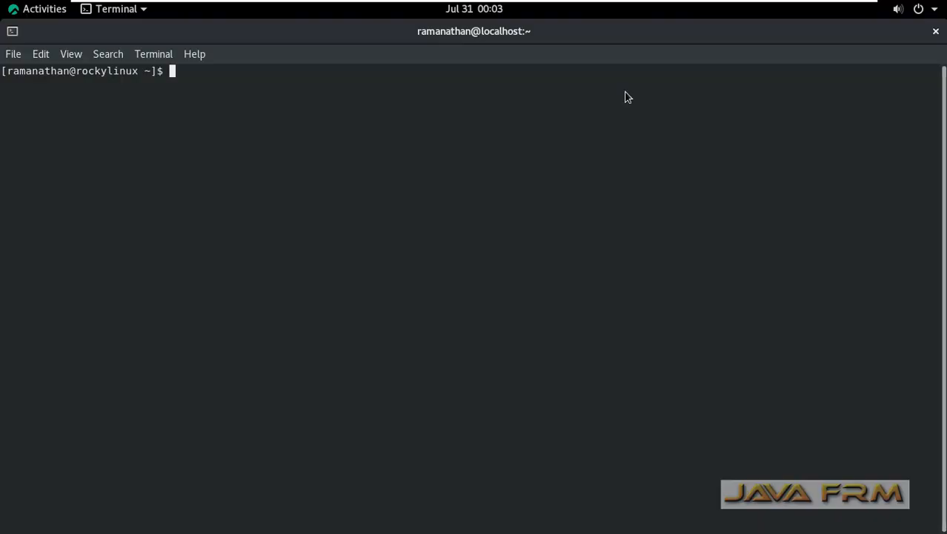
- Verify the static hostname rockylinux.in with hostnamectl and /etc/hostname, then become root
type("hostnamectl")
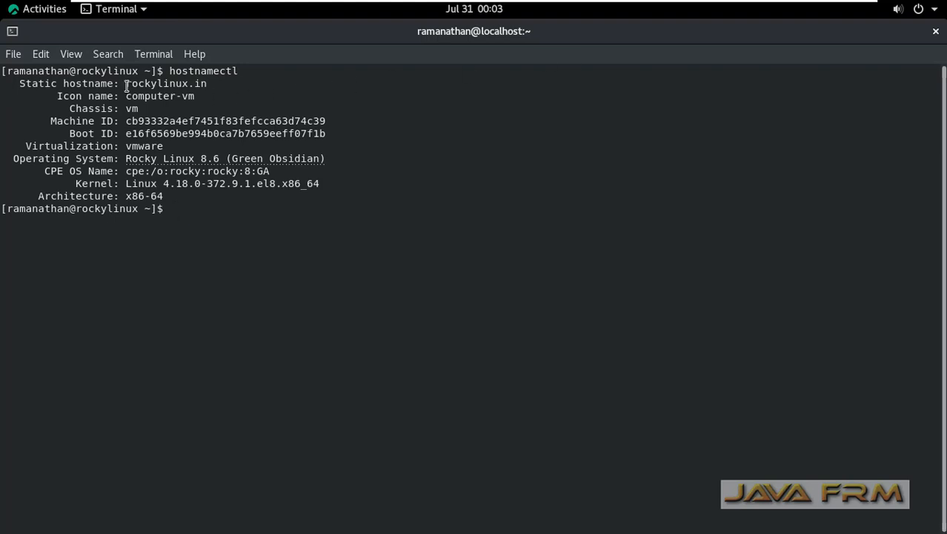
double_click(152, 83)
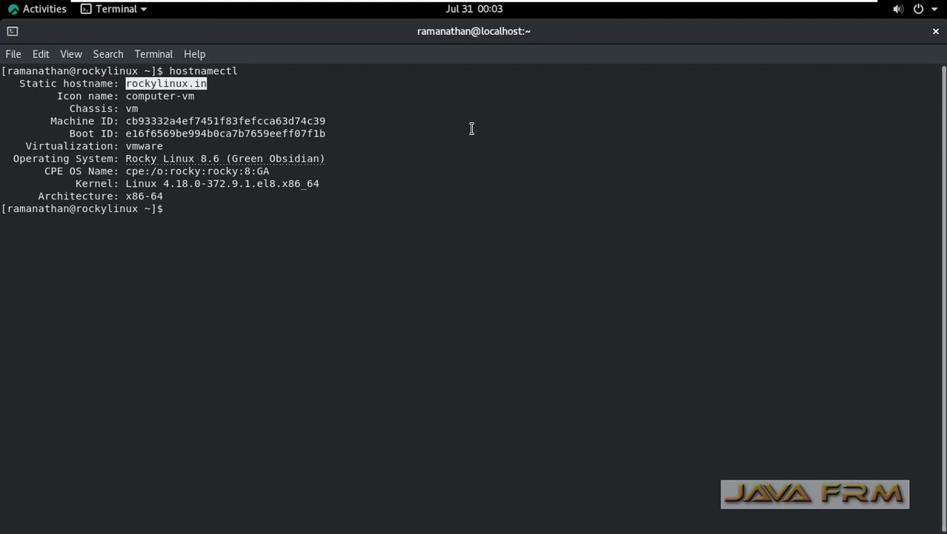
type("cat /etc/hostname")
type("su")
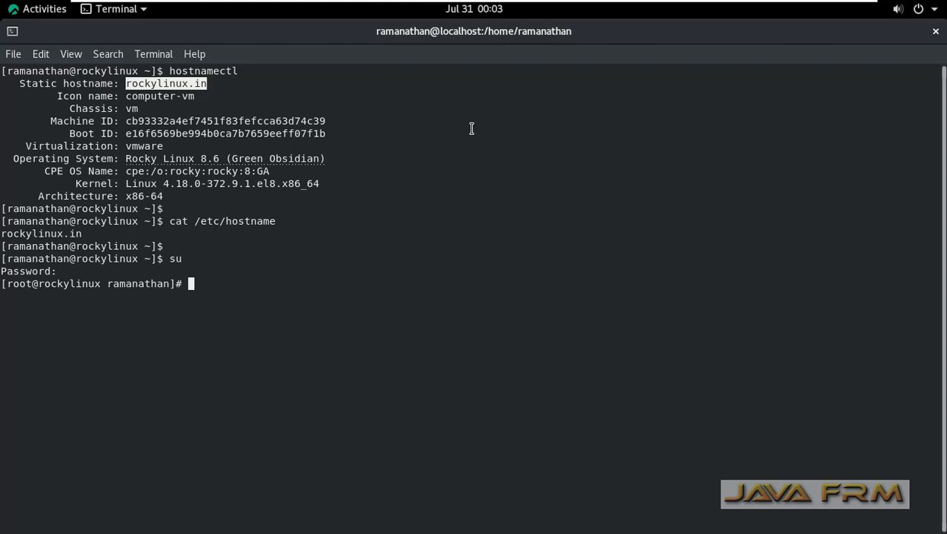
type("net")
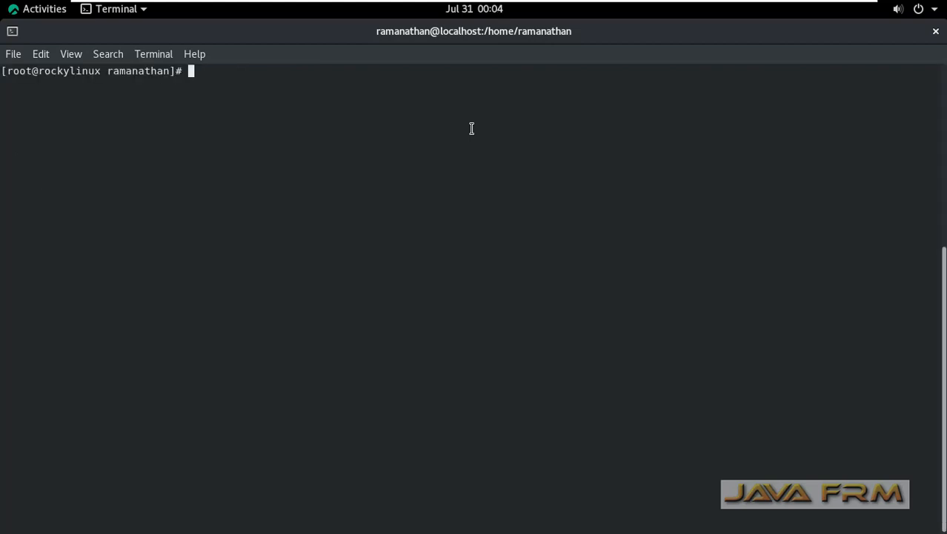
- Set the system hostname to rockynetworks.in through nmtui and quit back to the root prompt
key("Return")
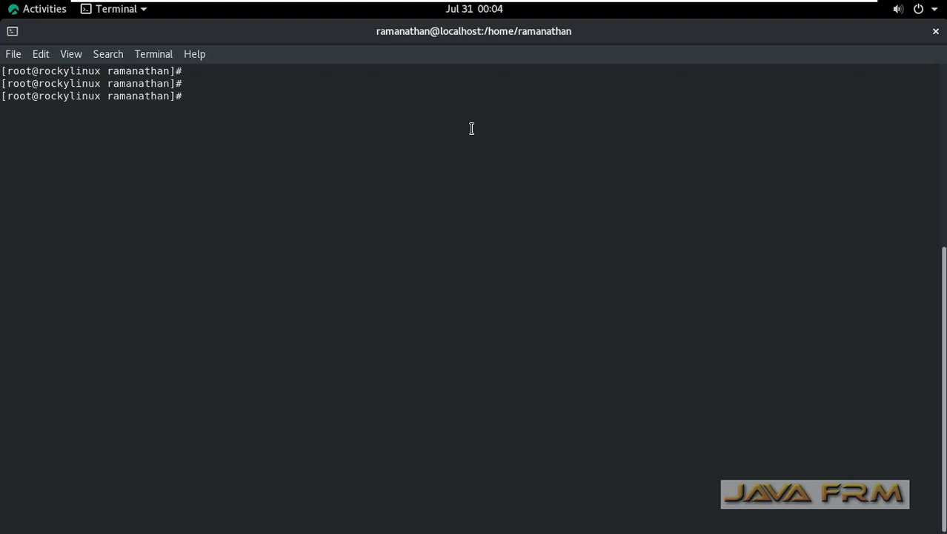
type("nm")
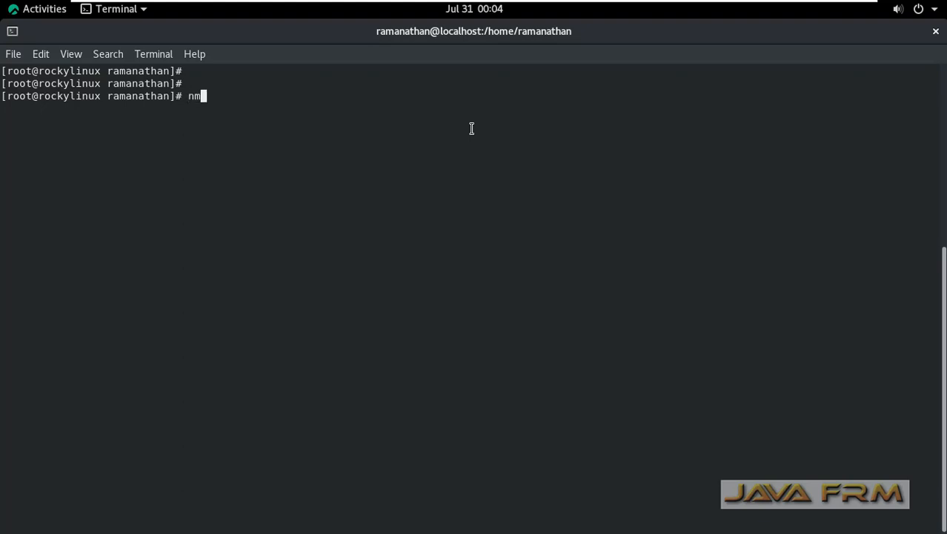
key("Return")
type("rockynetworks.in")
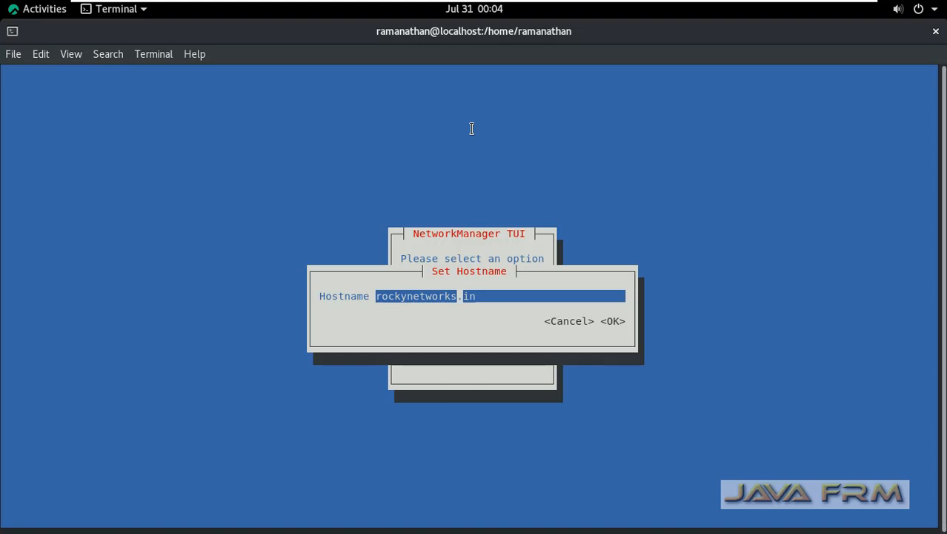
left_click(611, 321)
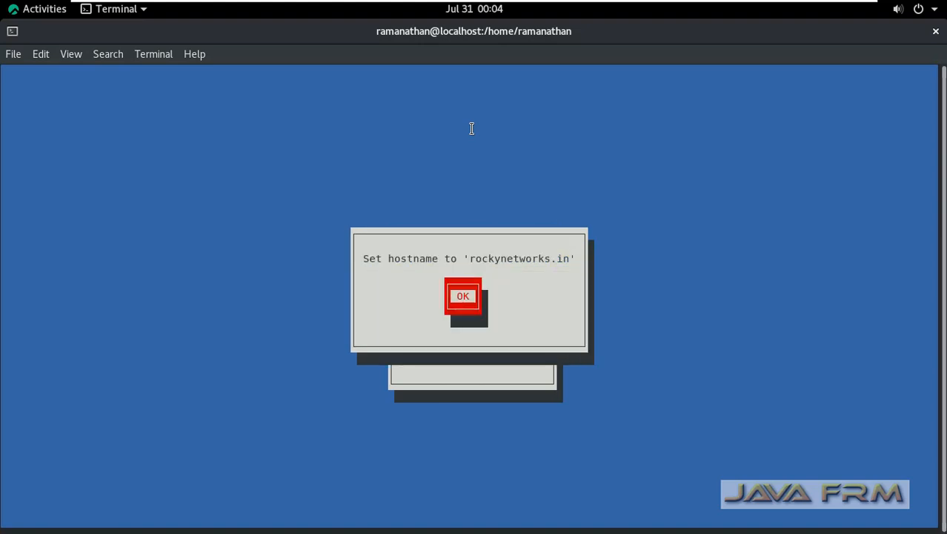
left_click(465, 296)
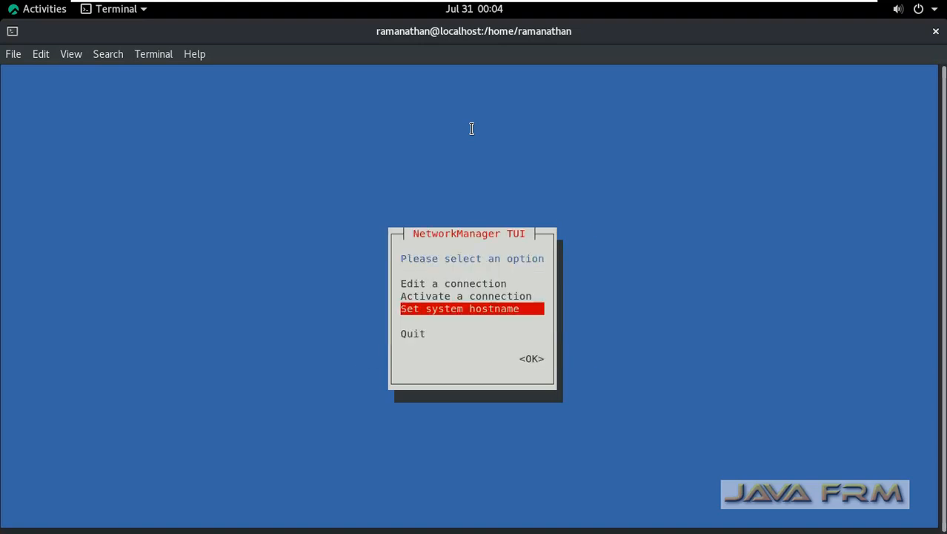
key("Down")
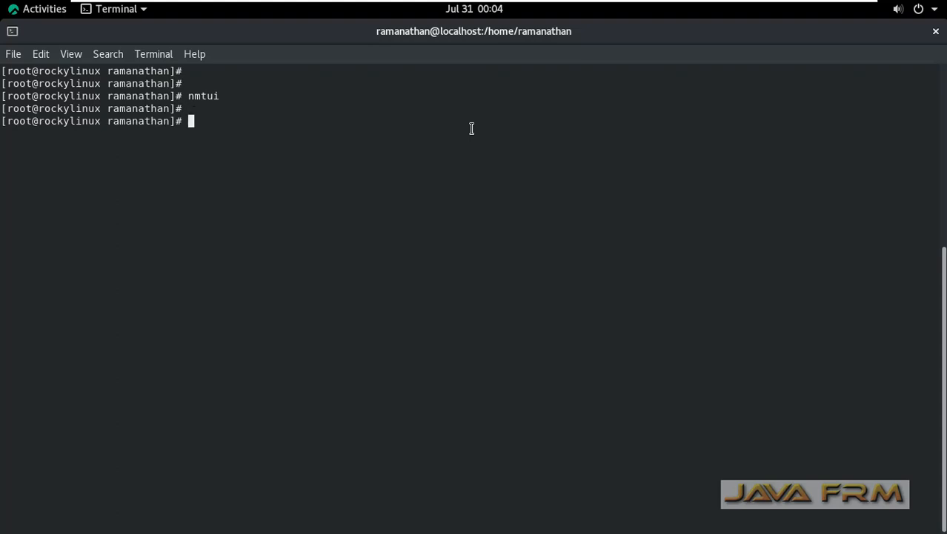
- Check /etc/hostname and hostnamectl now report rockynetworks.in as the static hostname
type("ca")
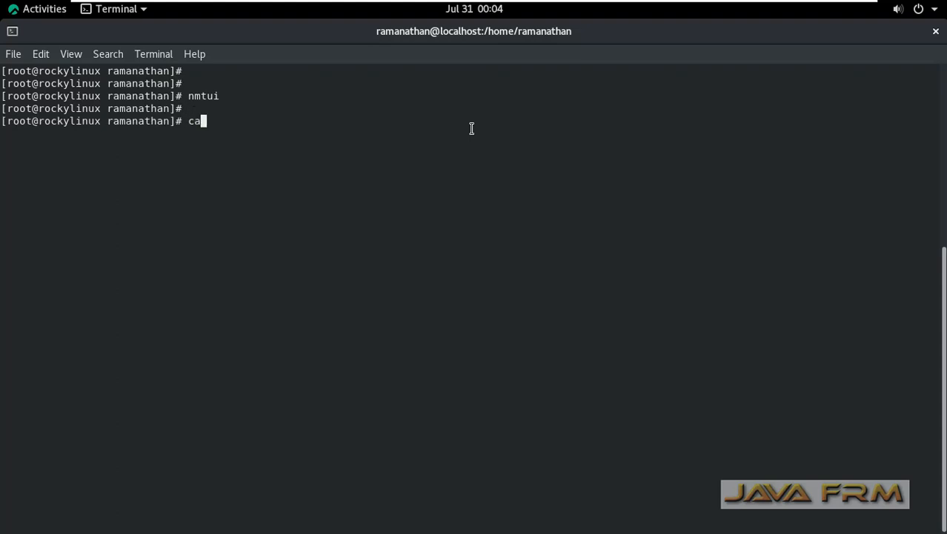
type("t")
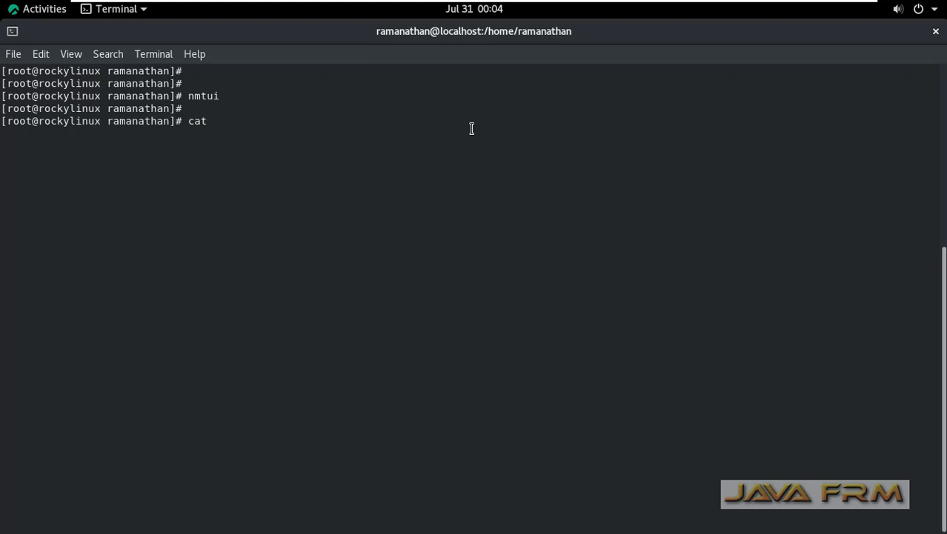
type("/etc/hostname")
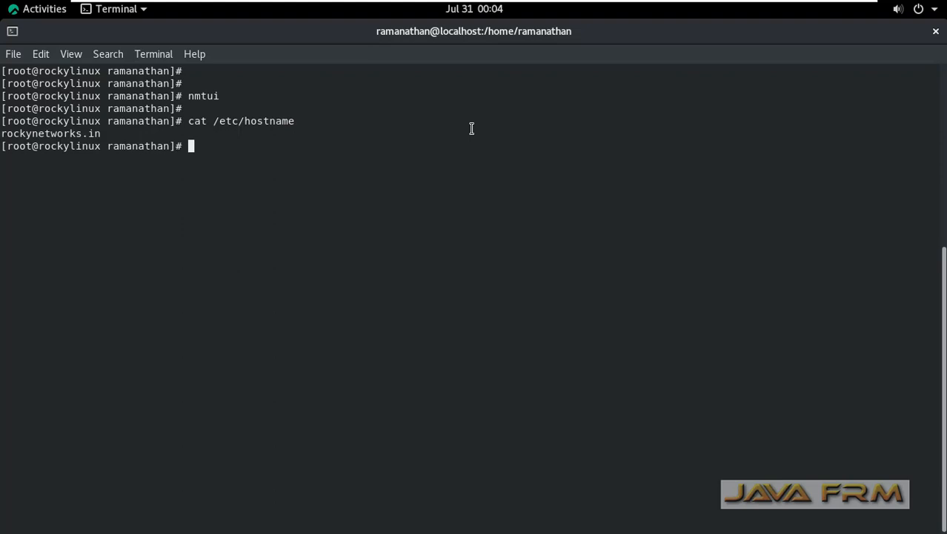
type("hostnamectl")
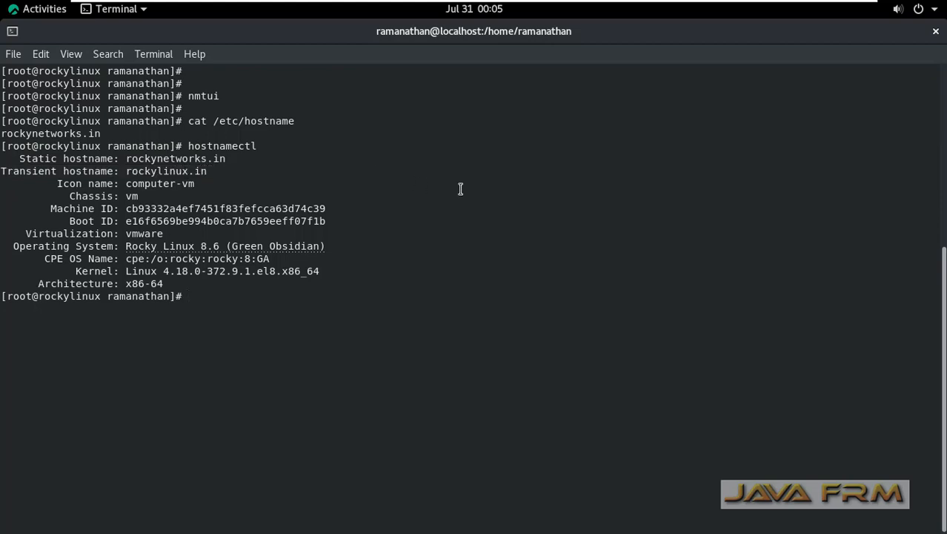
- Restart the systemd-hostnamed service with systemctl
type("nmtui")
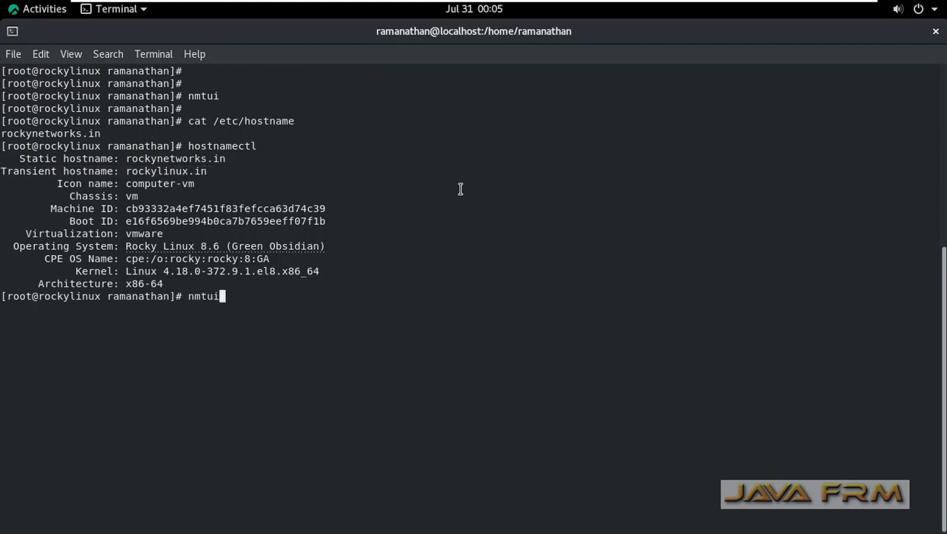
type("systemctl restart systemd-hostnamed")
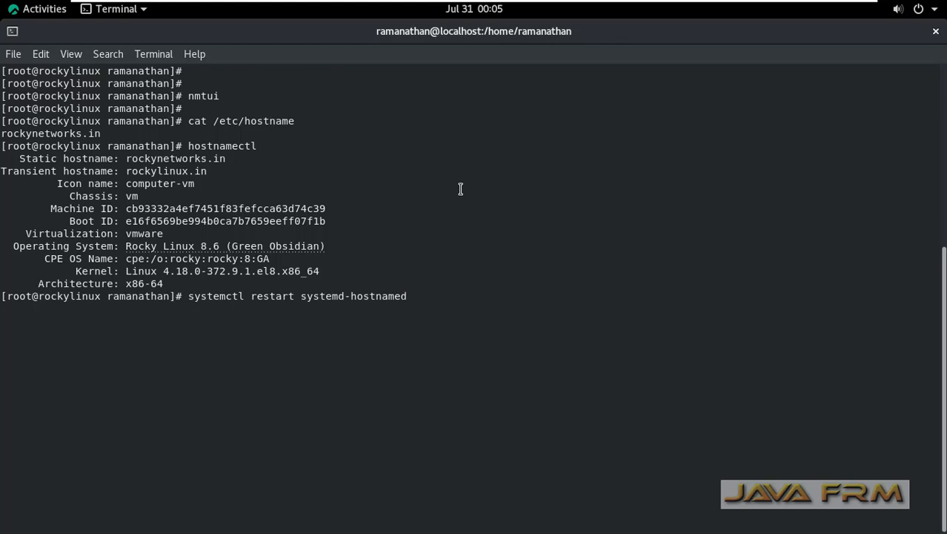
key("Return")
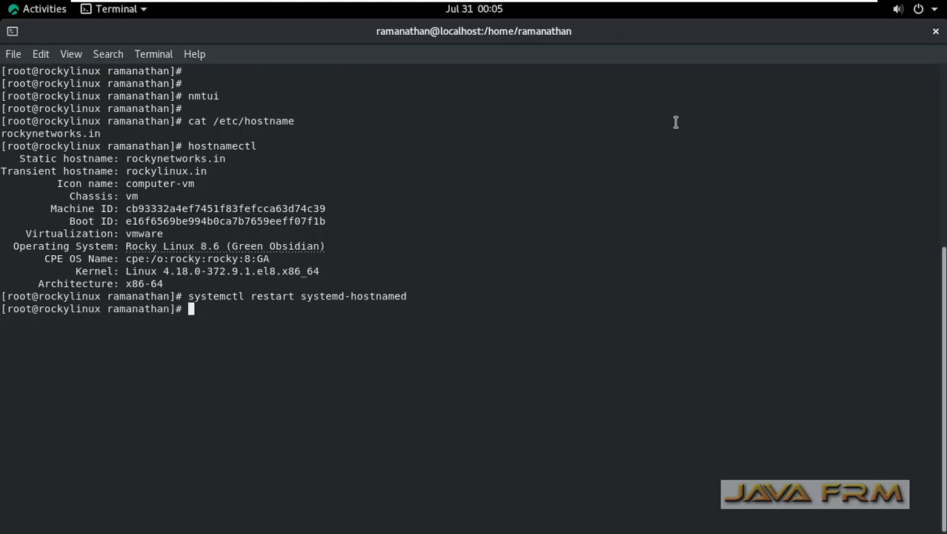
- Close the old terminal and launch a fresh one whose prompt shows rockynetworks
left_click(935, 33)
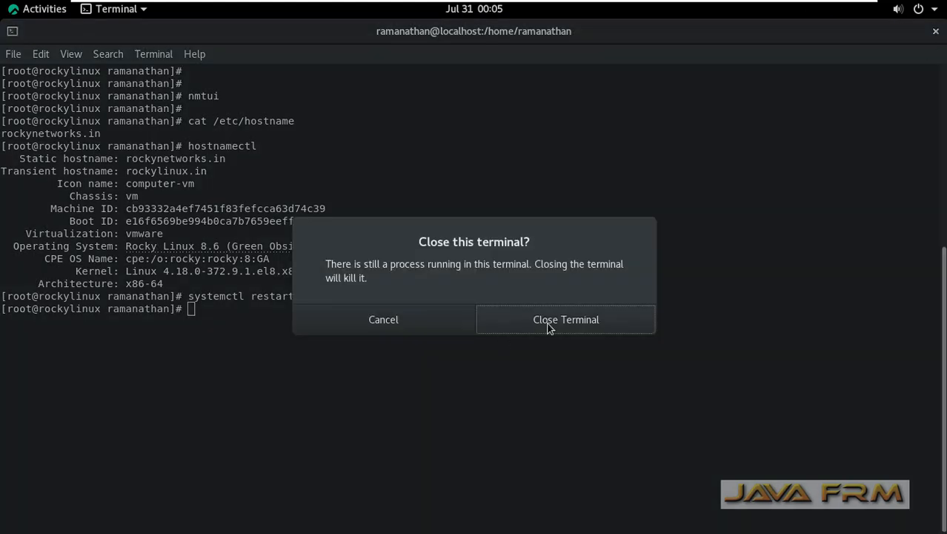
left_click(565, 319)
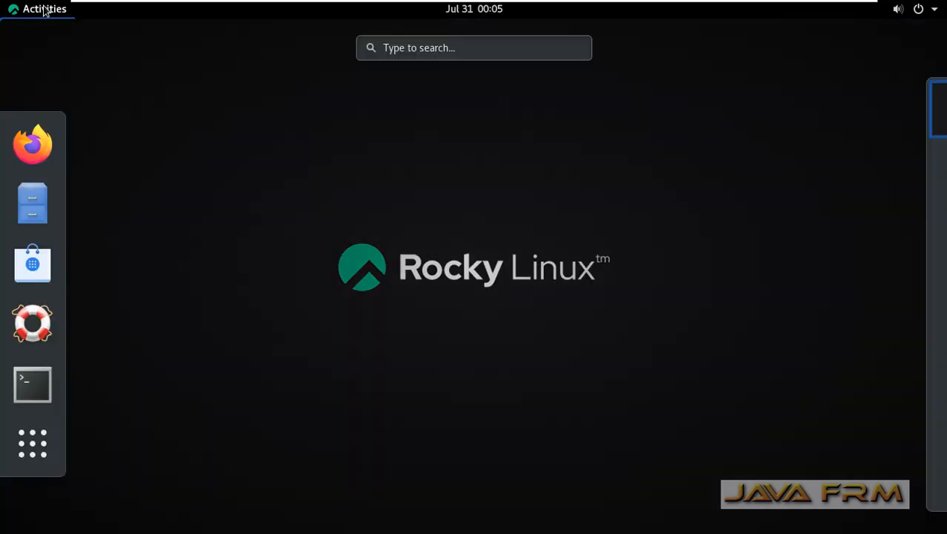
left_click(31, 385)
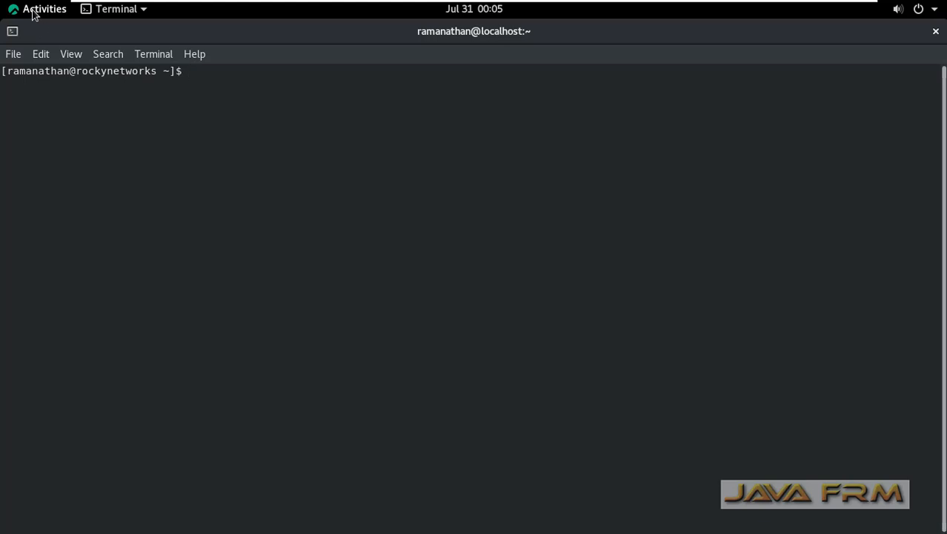
left_click(45, 9)
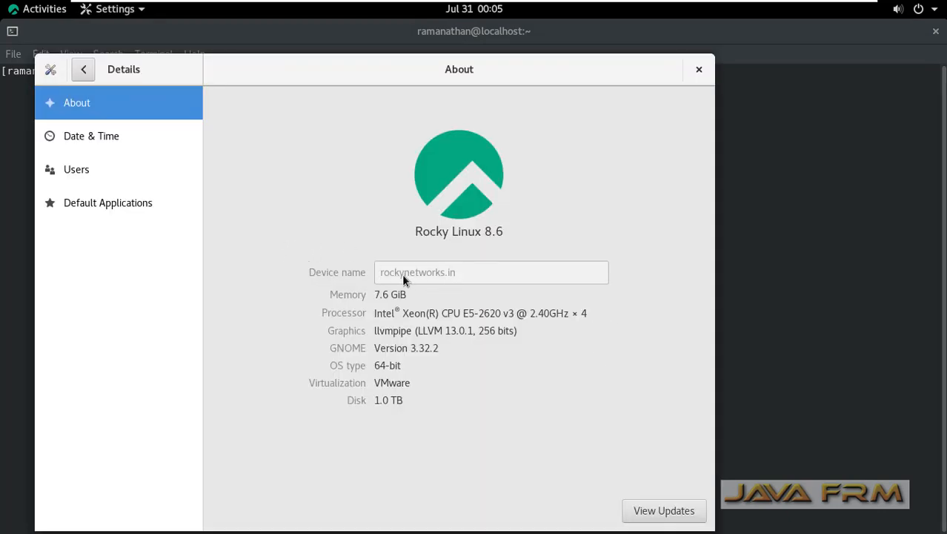
mouse_move(462, 290)
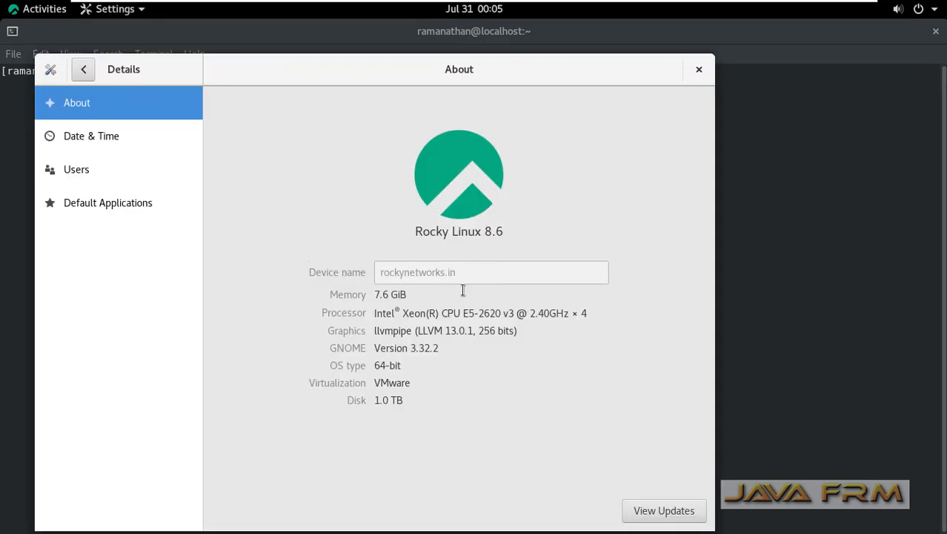
mouse_move(698, 69)
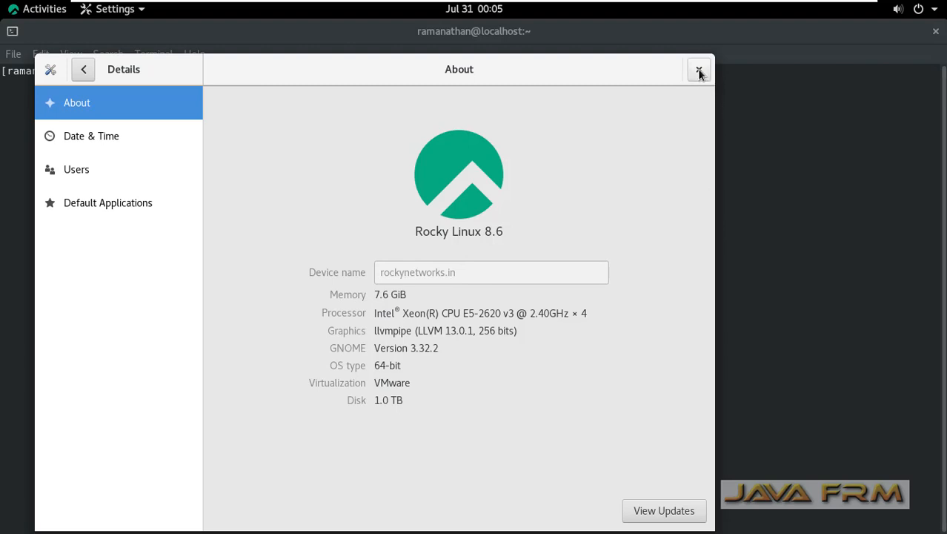
left_click(697, 69)
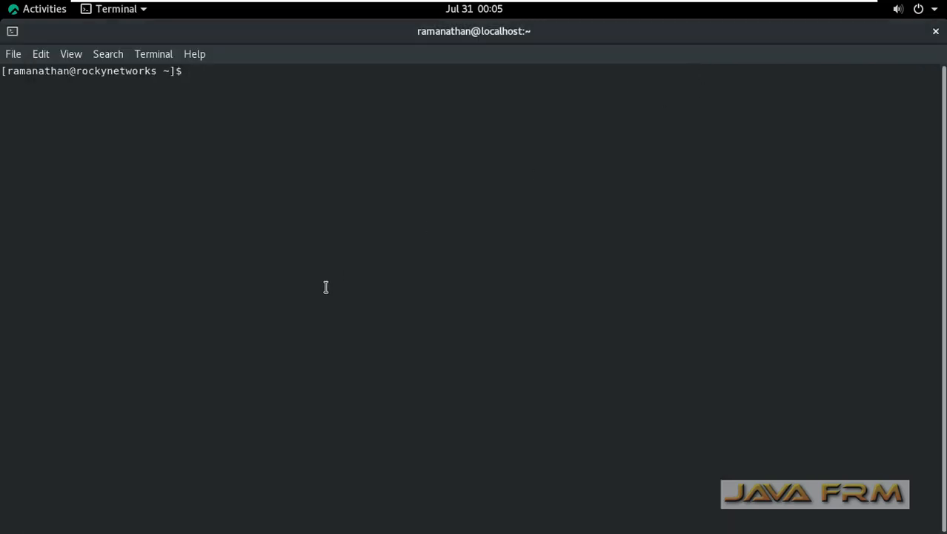